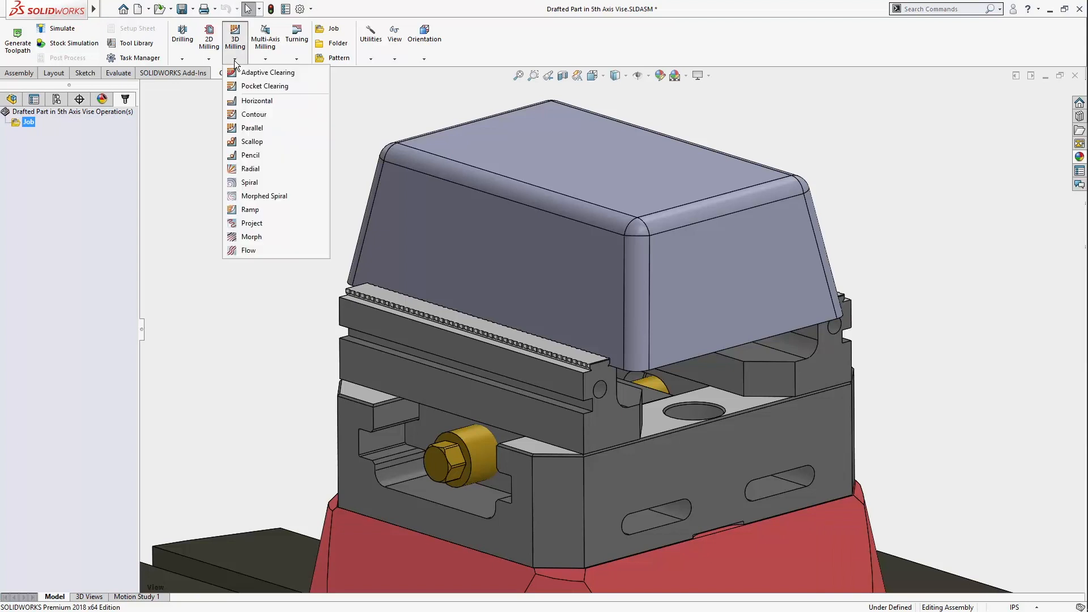
- Create a 3D Contour operation with bottom height from the sliding jaw face and generate it
left_click(253, 114)
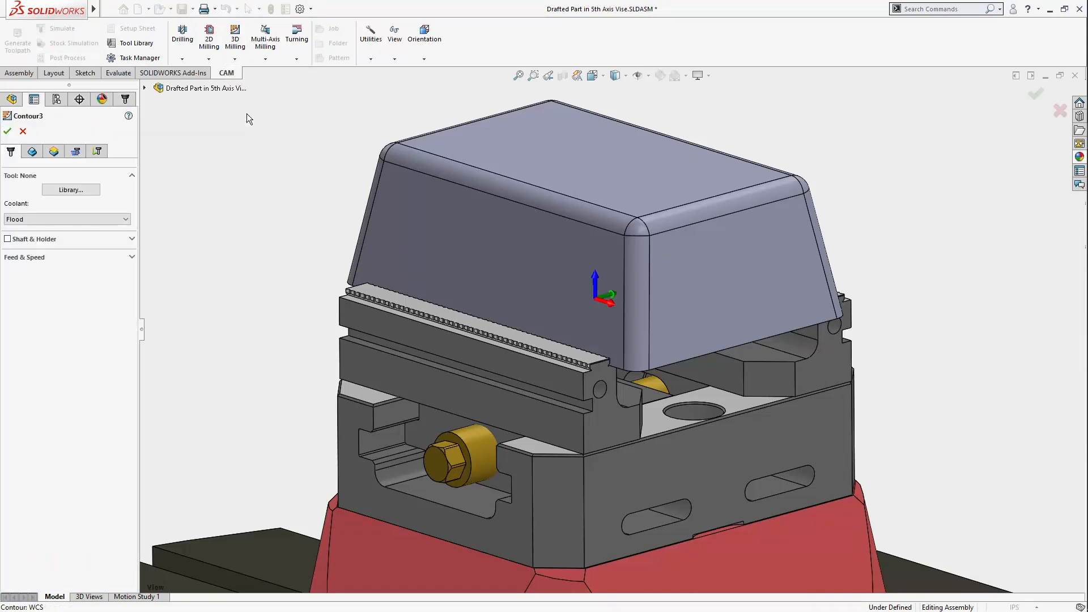
left_click(70, 190)
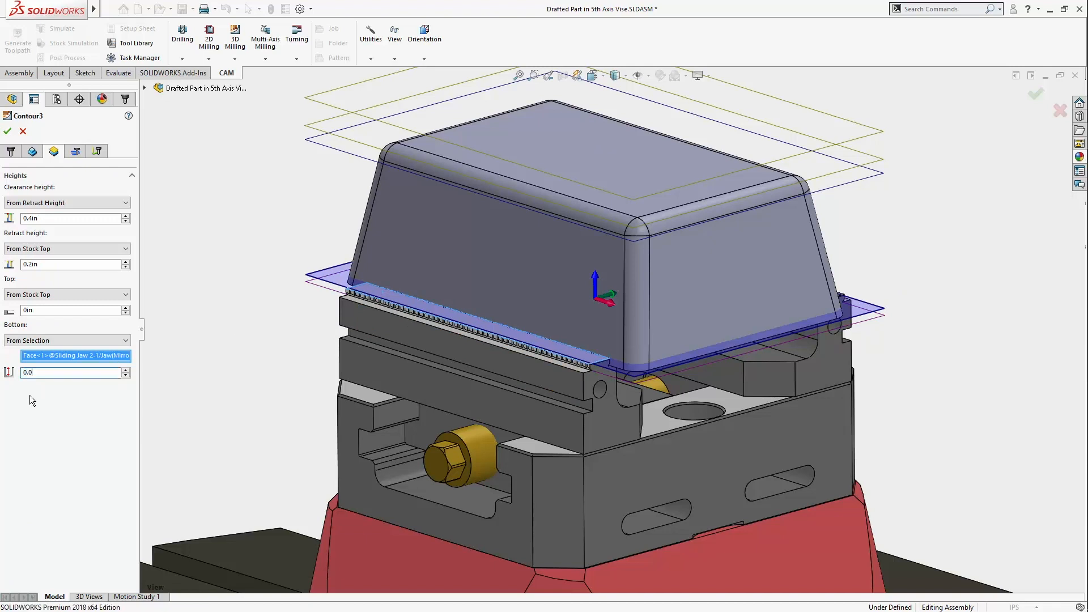
left_click(7, 131)
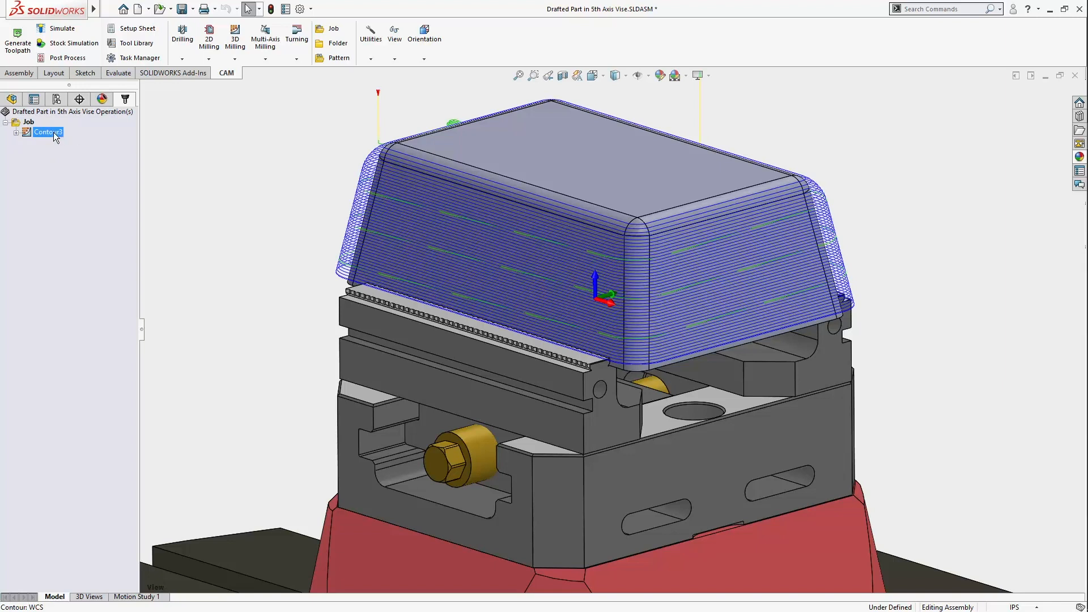
- Simulate the Contour3 toolpath around the part walls and finish the preview
left_click(62, 31)
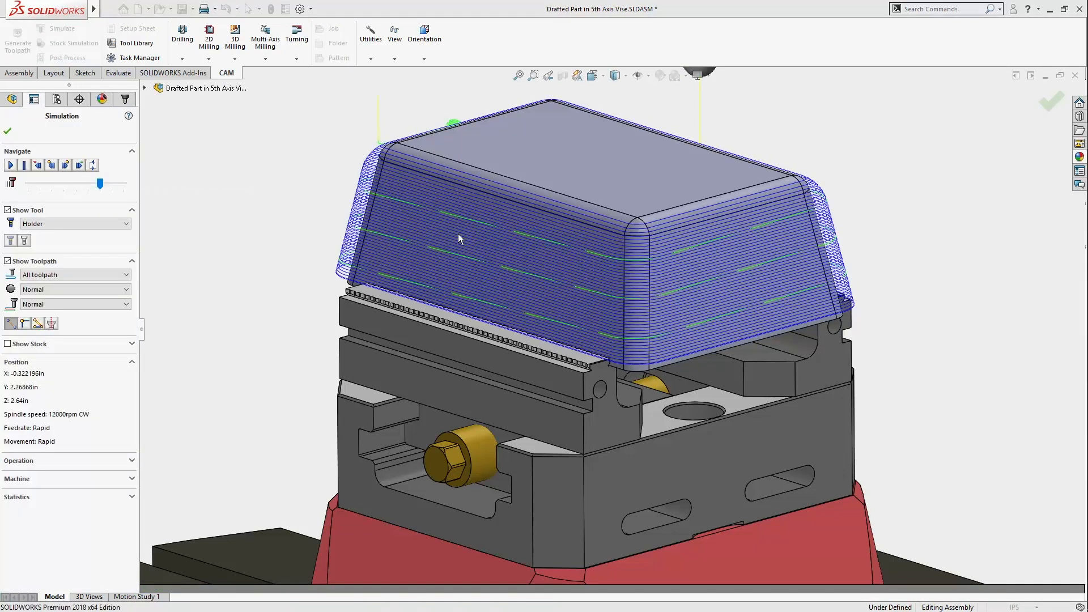
left_click(10, 165)
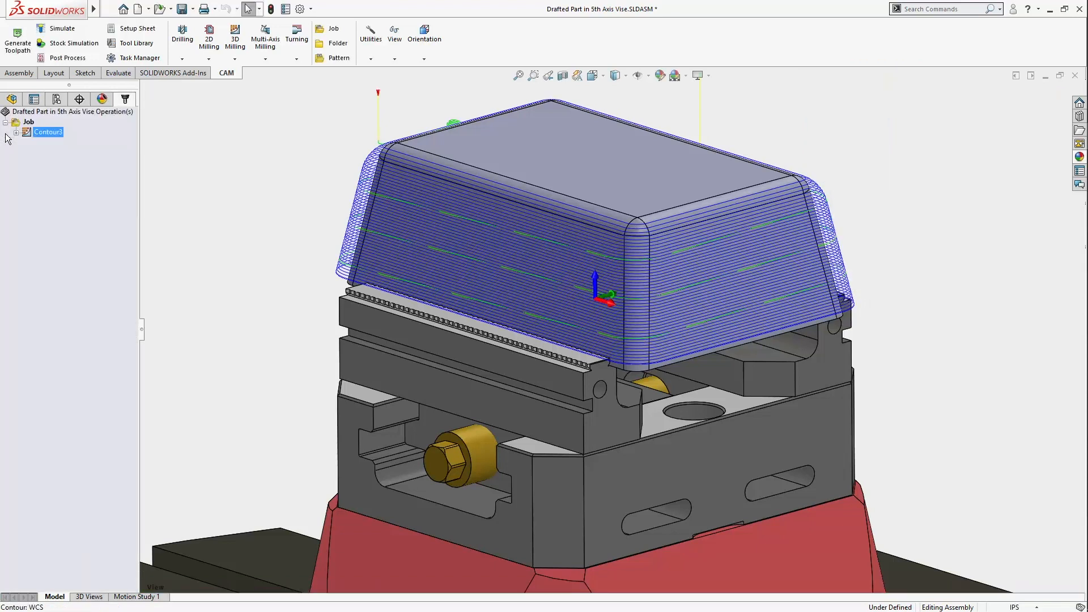
- Duplicate Contour3 as Contour4 with library tool #137 short 1/2" ball mill and Shaft & Holder checking
right_click(47, 132)
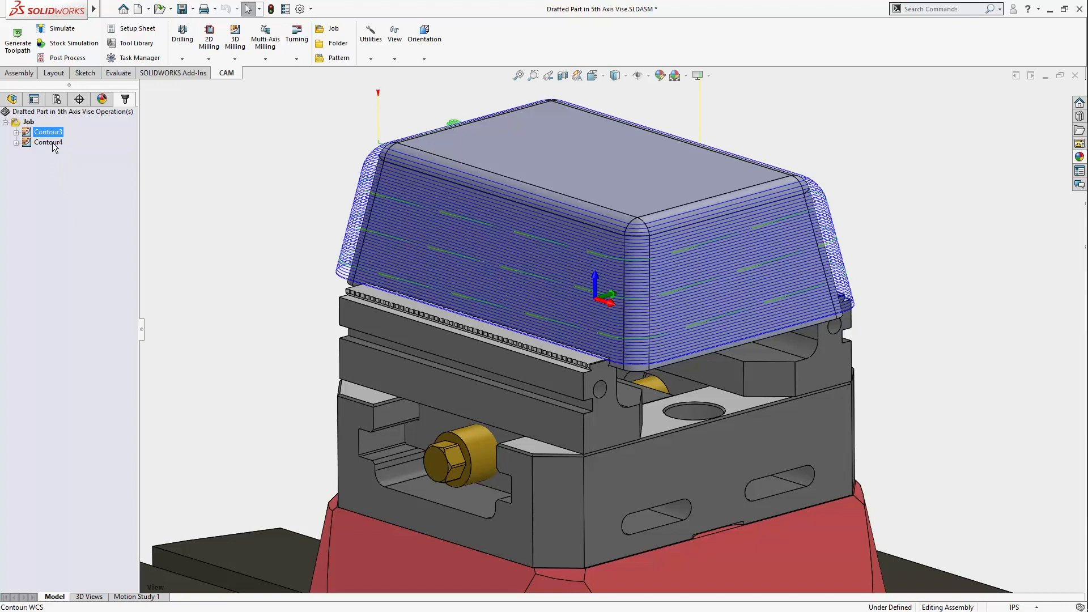
double_click(49, 142)
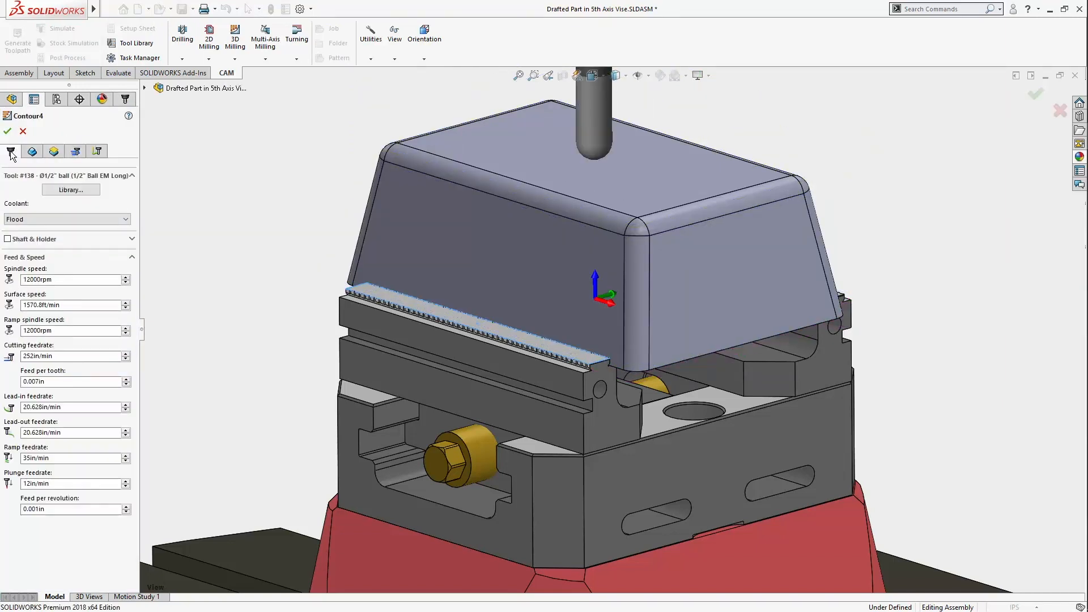
left_click(70, 190)
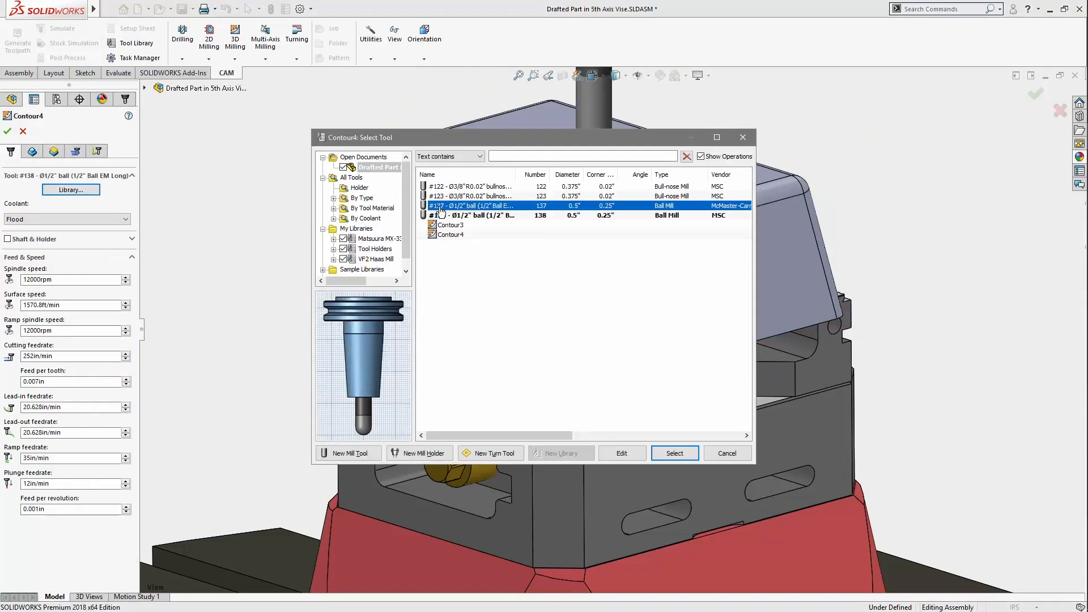
left_click(674, 453)
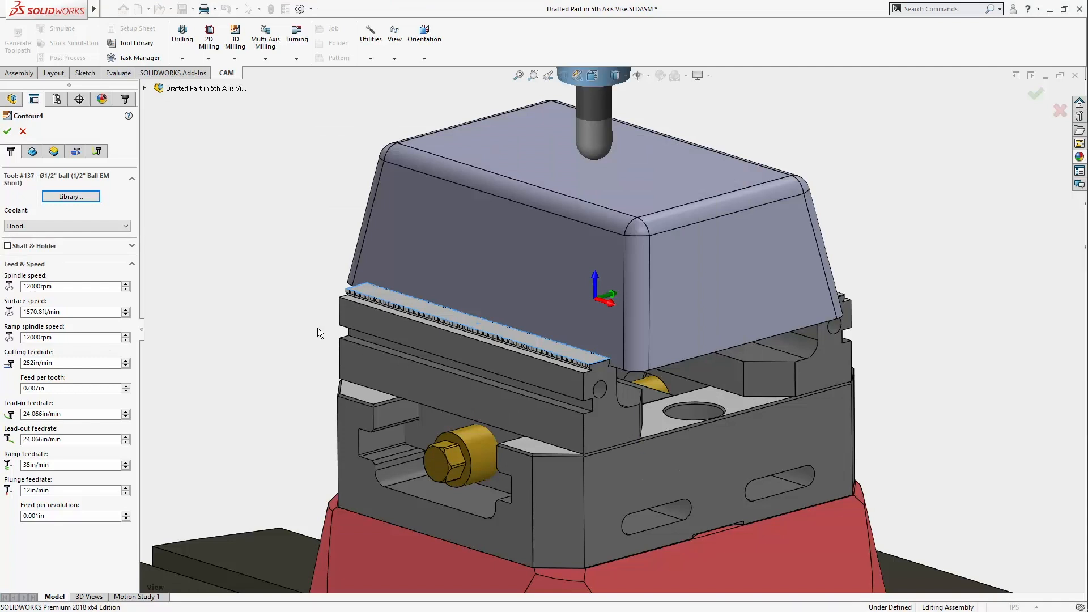
left_click(7, 246)
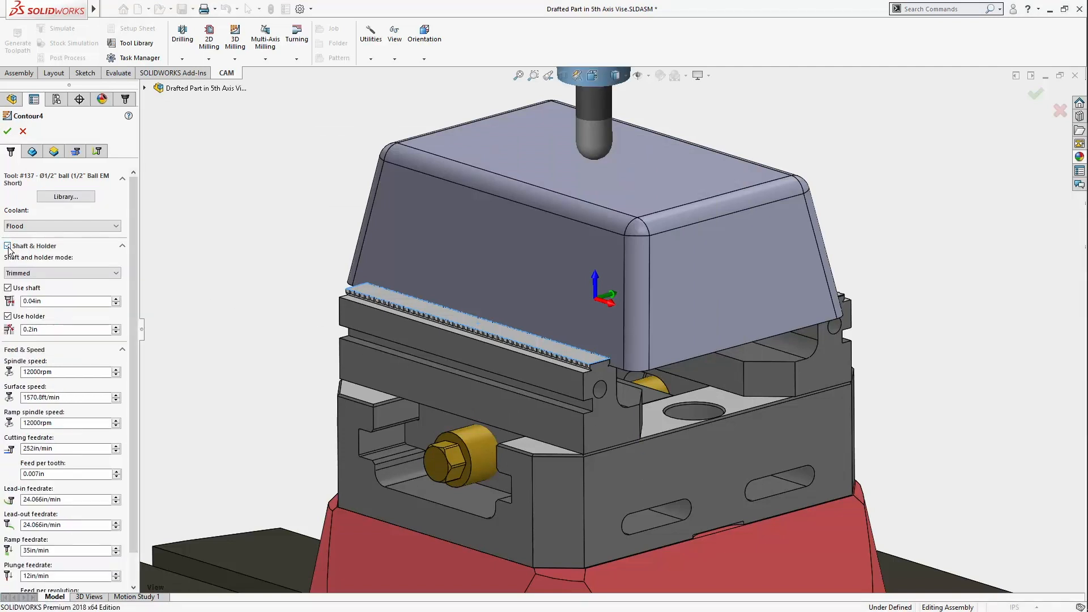
left_click(65, 300)
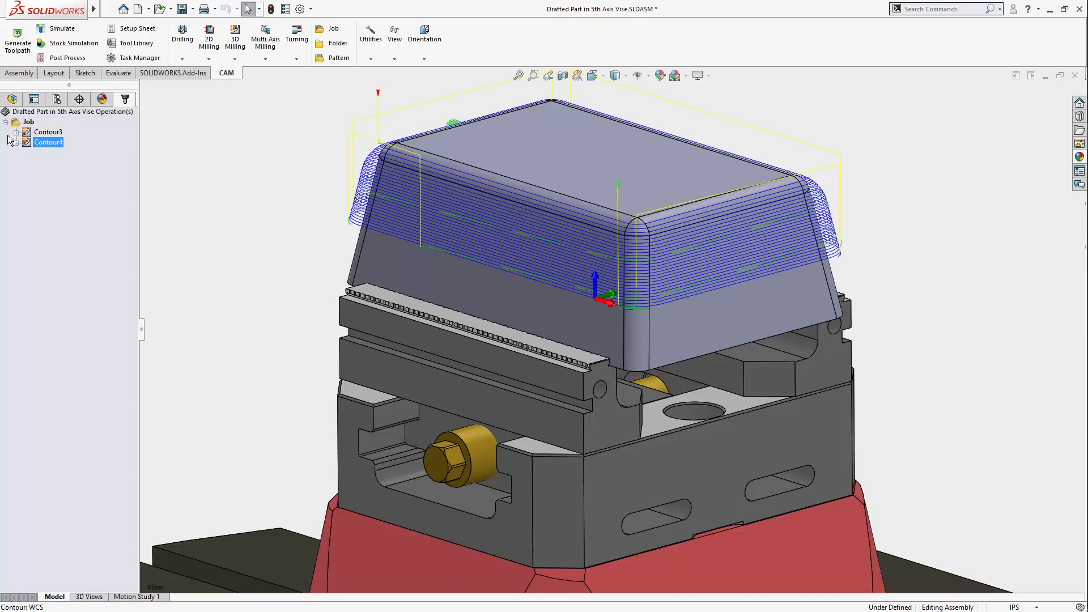
right_click(48, 142)
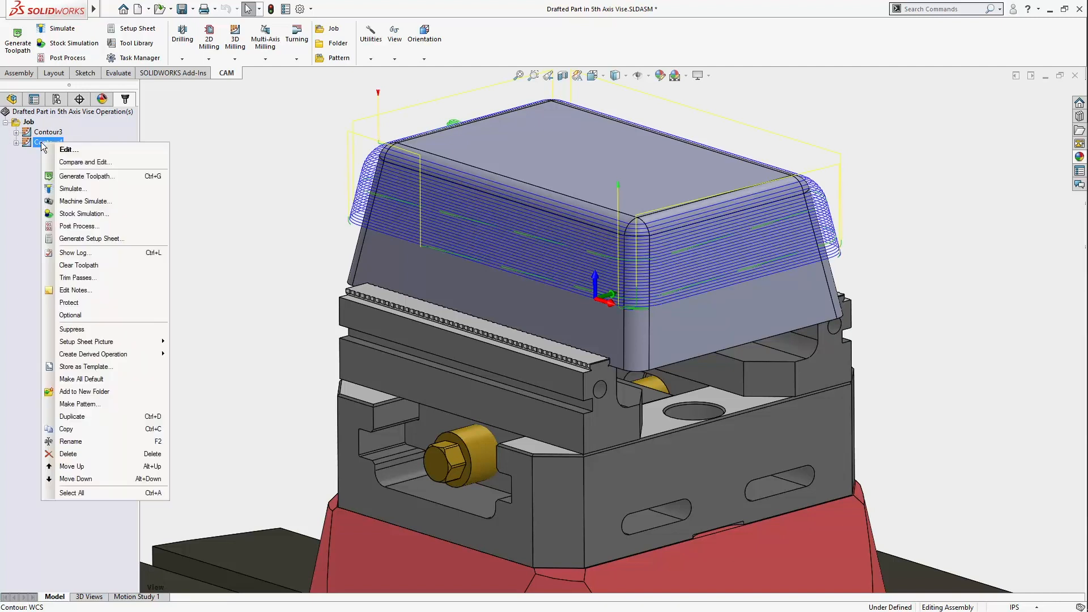
left_click(73, 189)
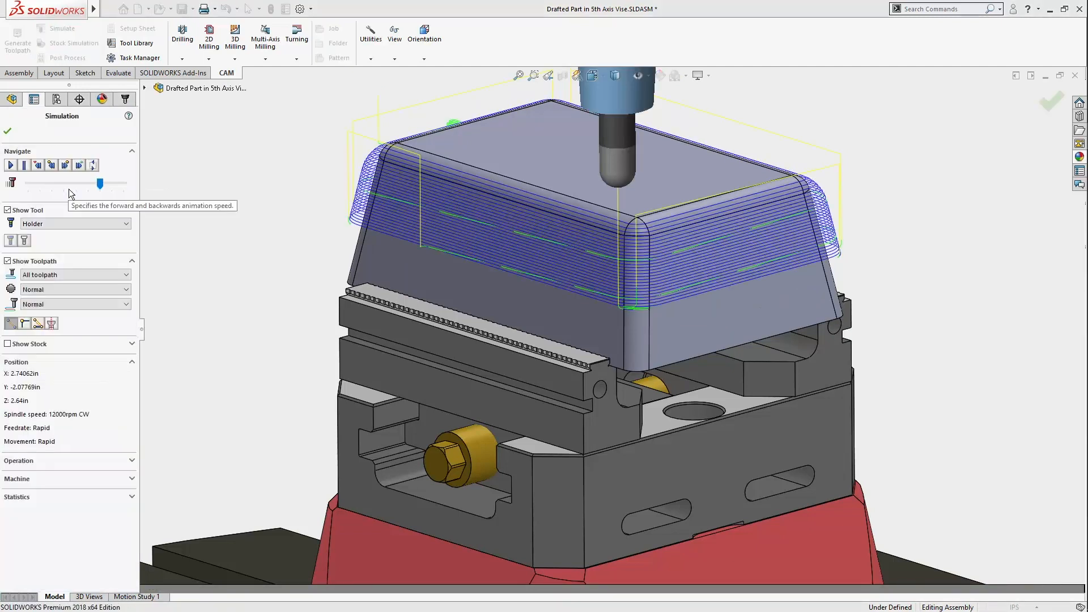
left_click(10, 165)
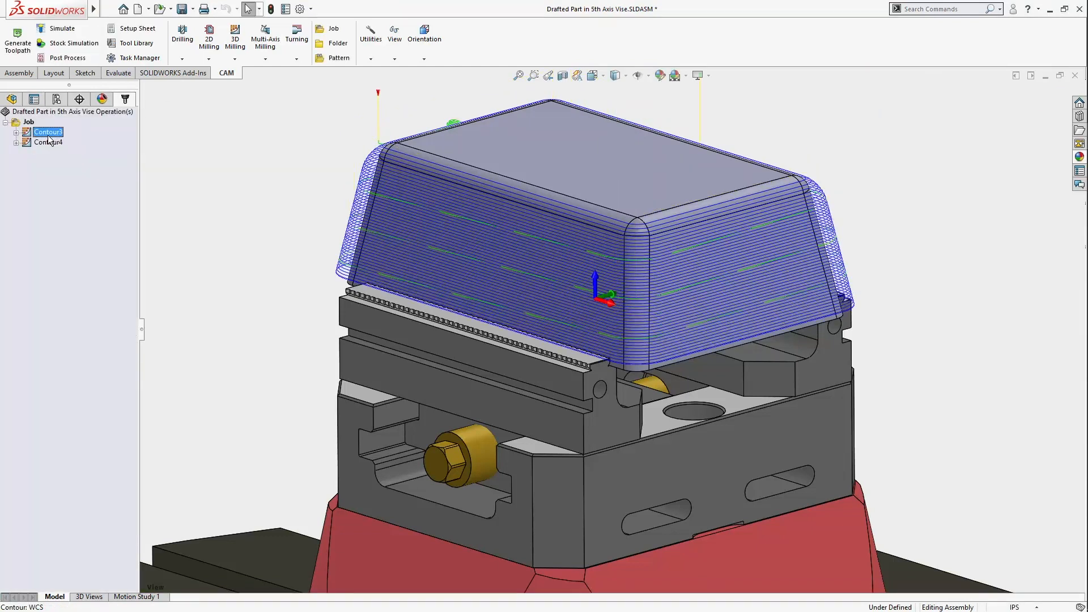
- Enable rest machining on Long Tool Rest Machining, based on the Short Tool S+H operation
left_click(15, 132)
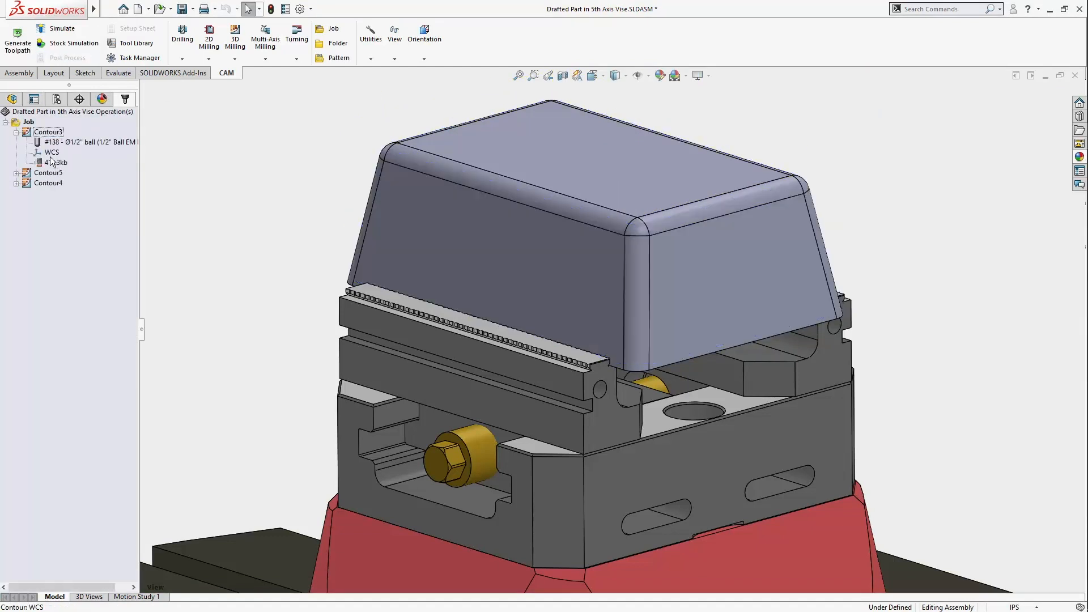
left_click(47, 142)
type("Long Tool Rest Machining")
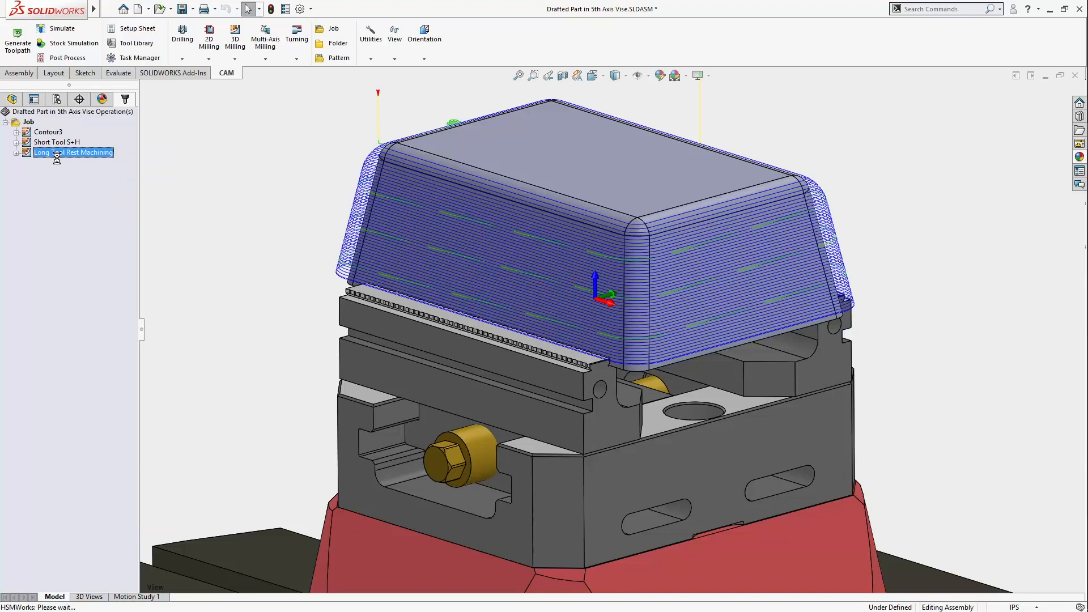
double_click(71, 152)
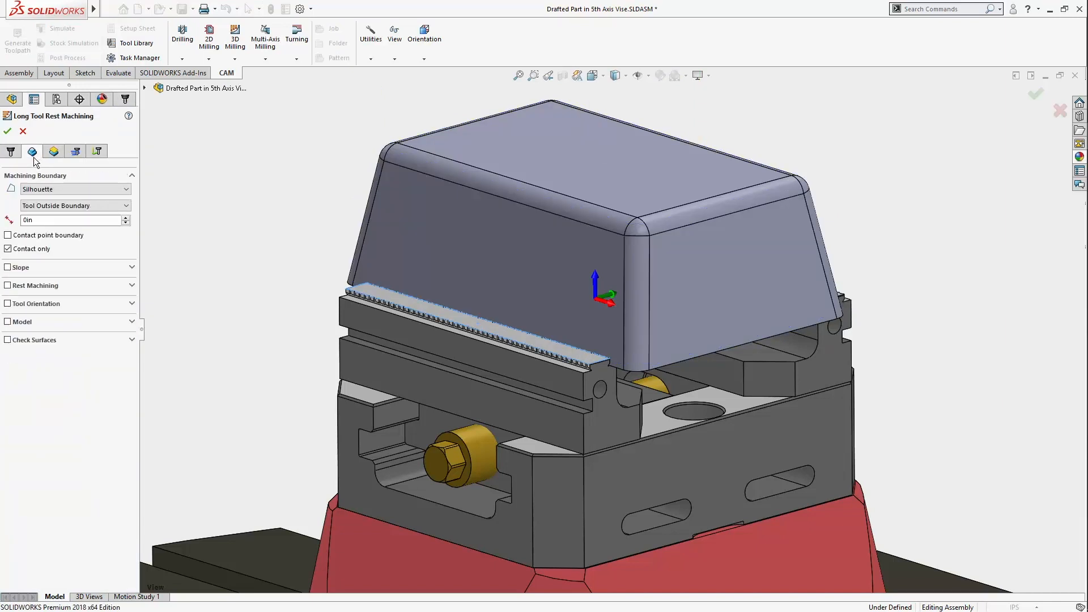
left_click(8, 285)
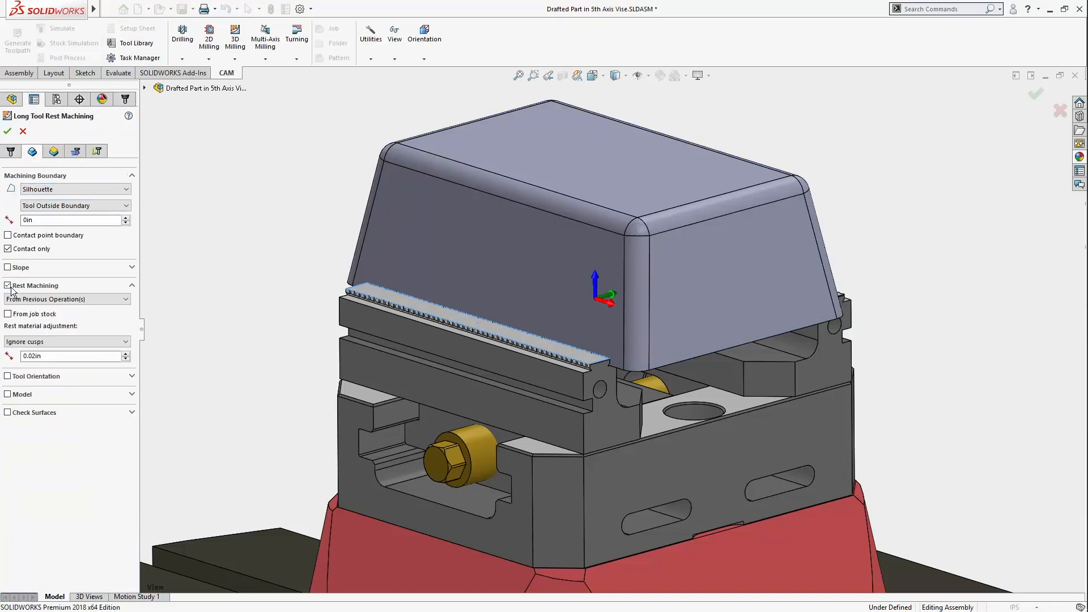
left_click(65, 300)
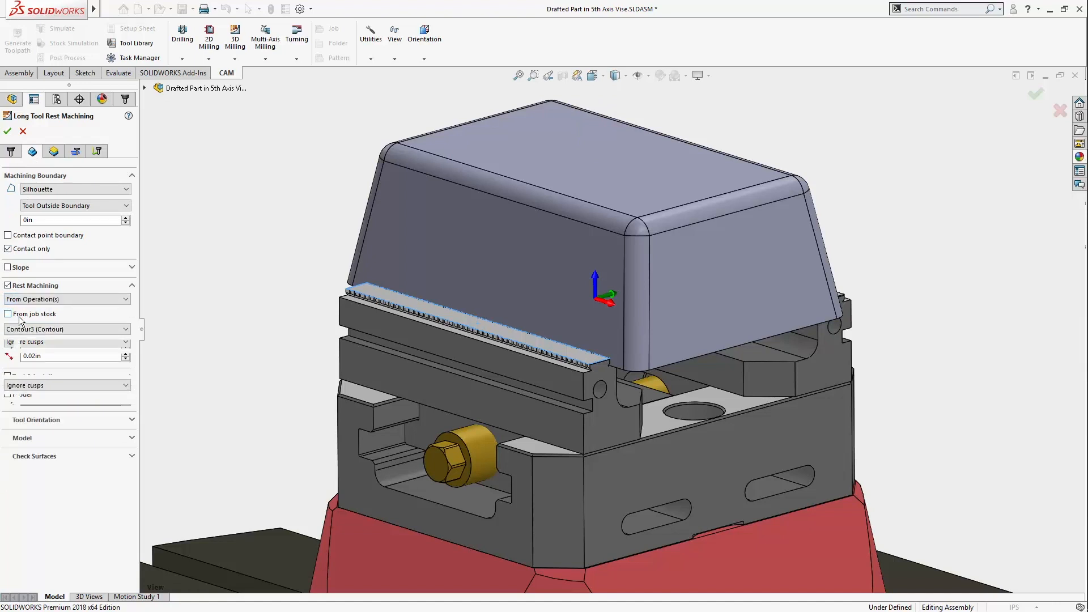
left_click(66, 329)
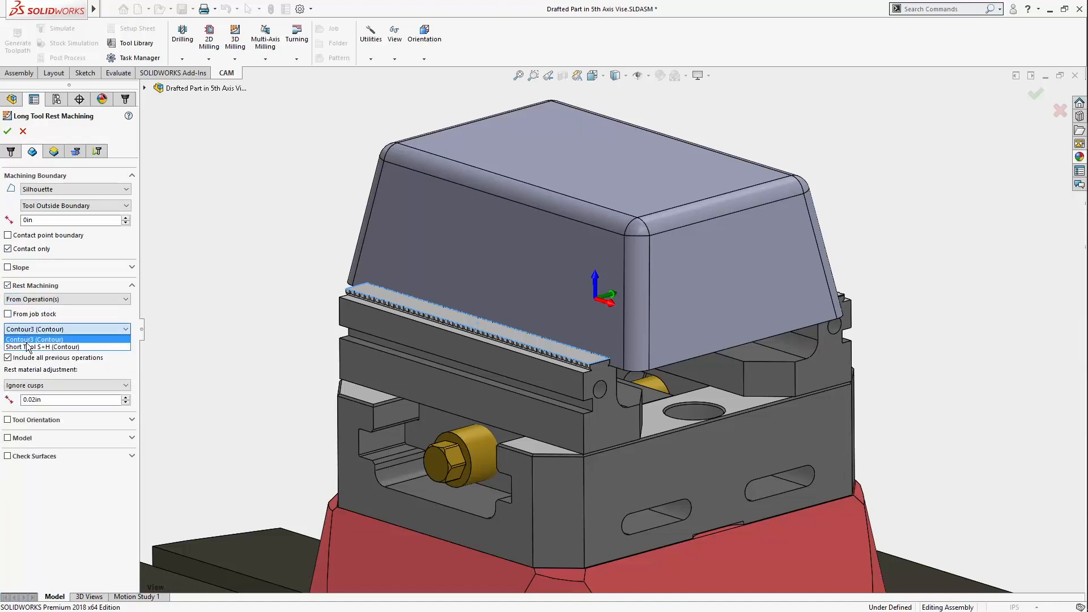
left_click(33, 346)
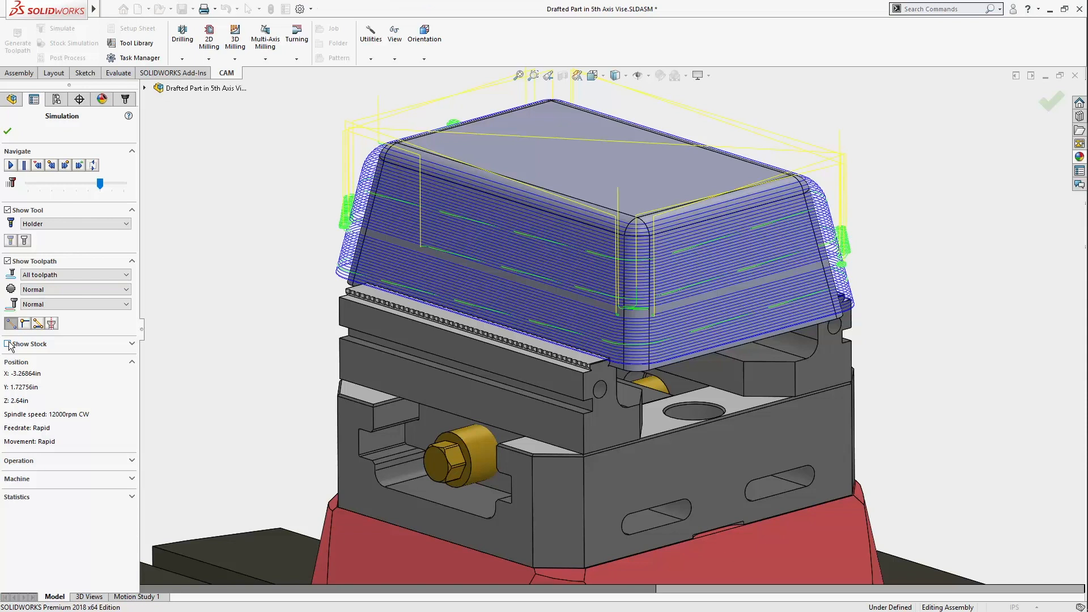
- Simulate the rest machining with stock shown and the toolpath tail at the tool position
left_click(69, 275)
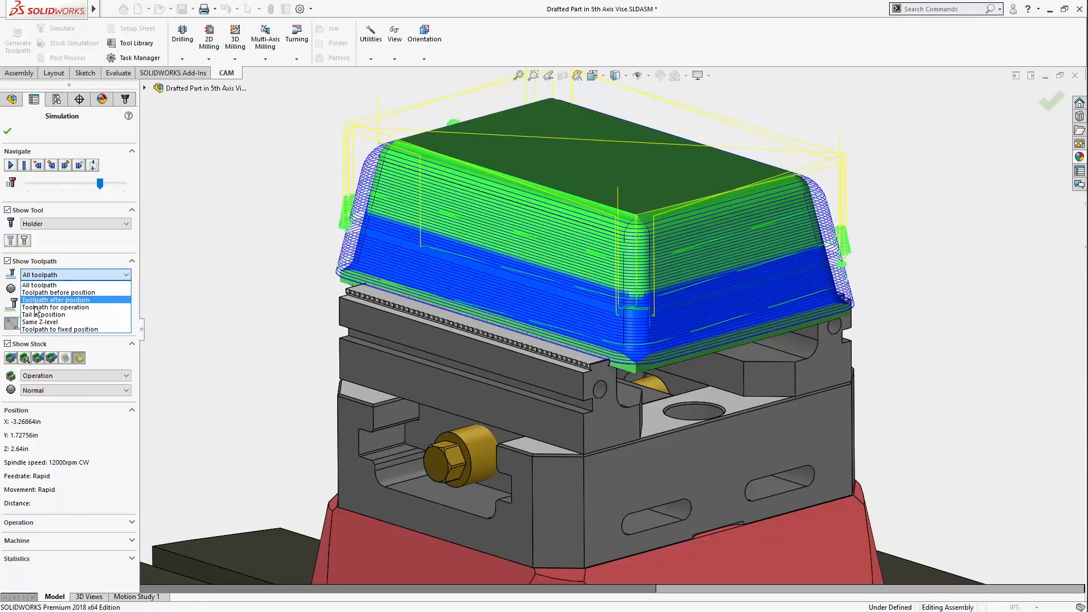
left_click(45, 299)
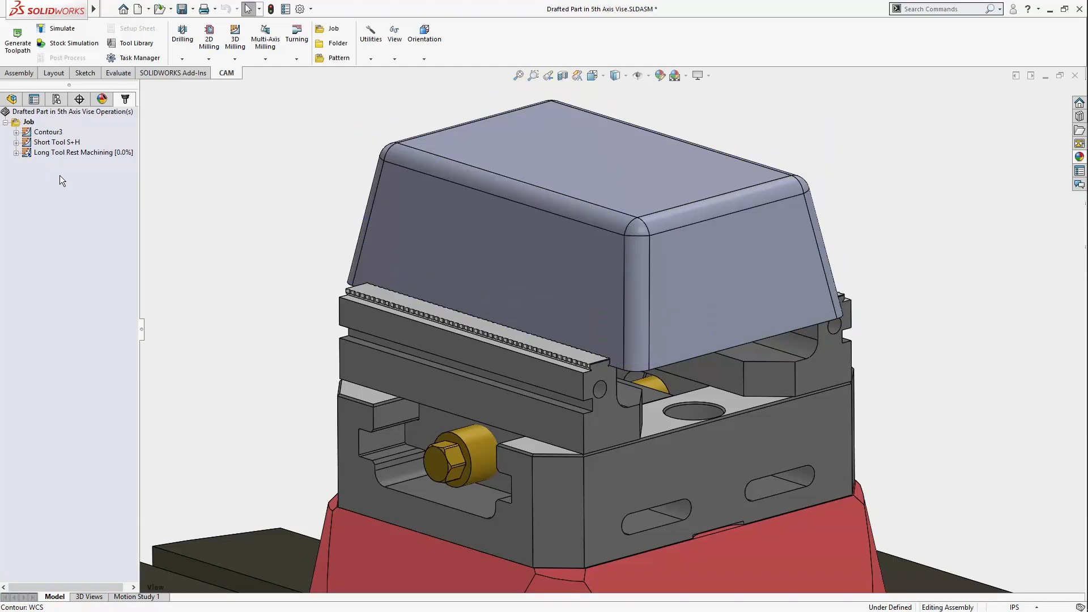
right_click(56, 142)
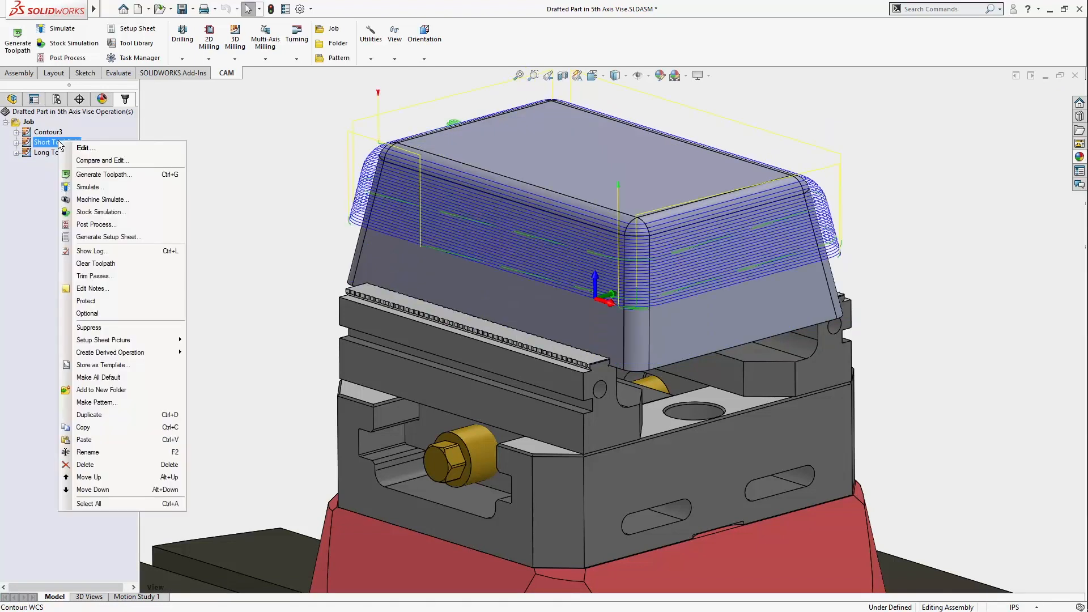
- Duplicate Short Tool S+H and rename the copy Short Tool w Tilting
left_click(89, 415)
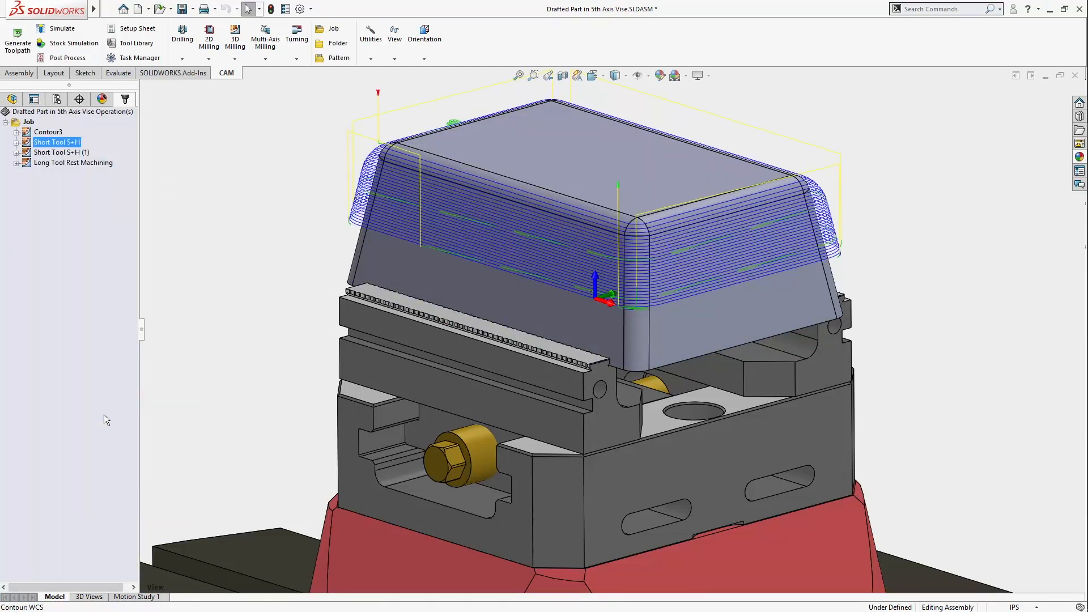
left_click(61, 152)
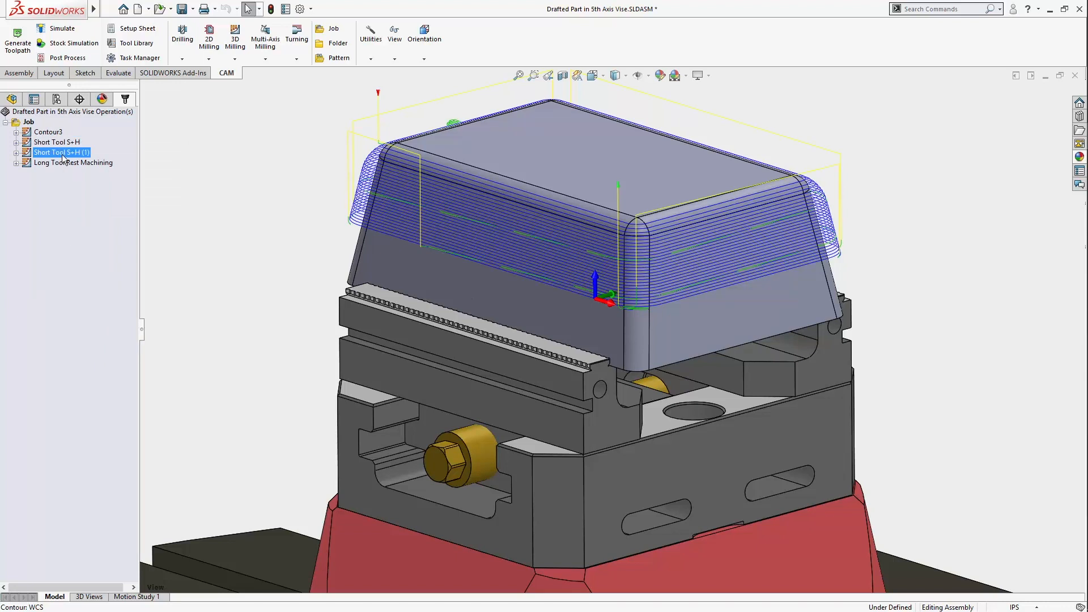
double_click(62, 152)
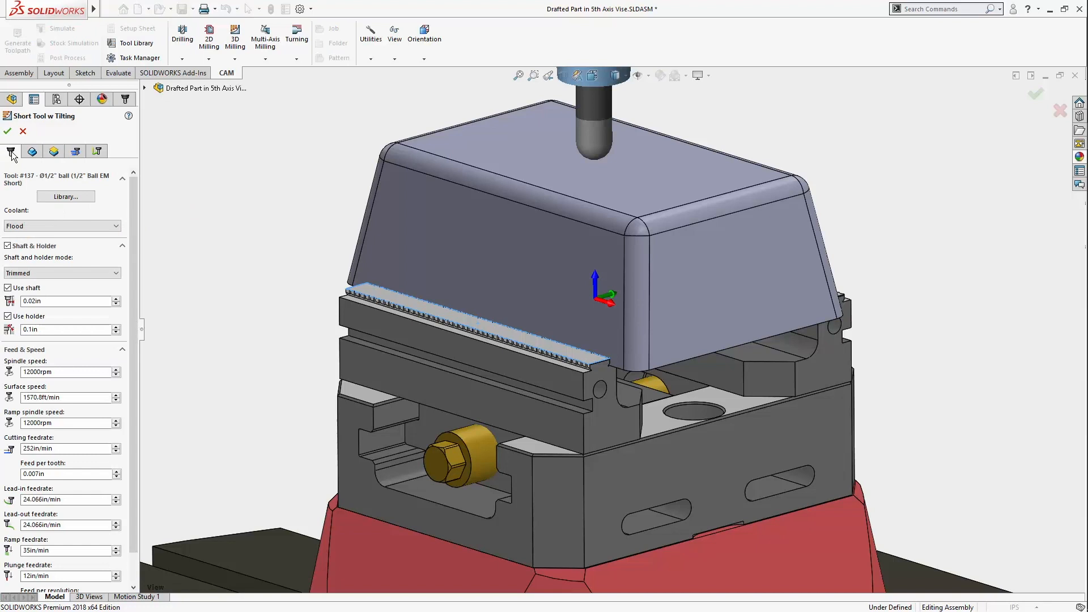
- Turn on Multi-Axis Tilting with its tilt angle in Passes and regenerate the toolpath
left_click(74, 152)
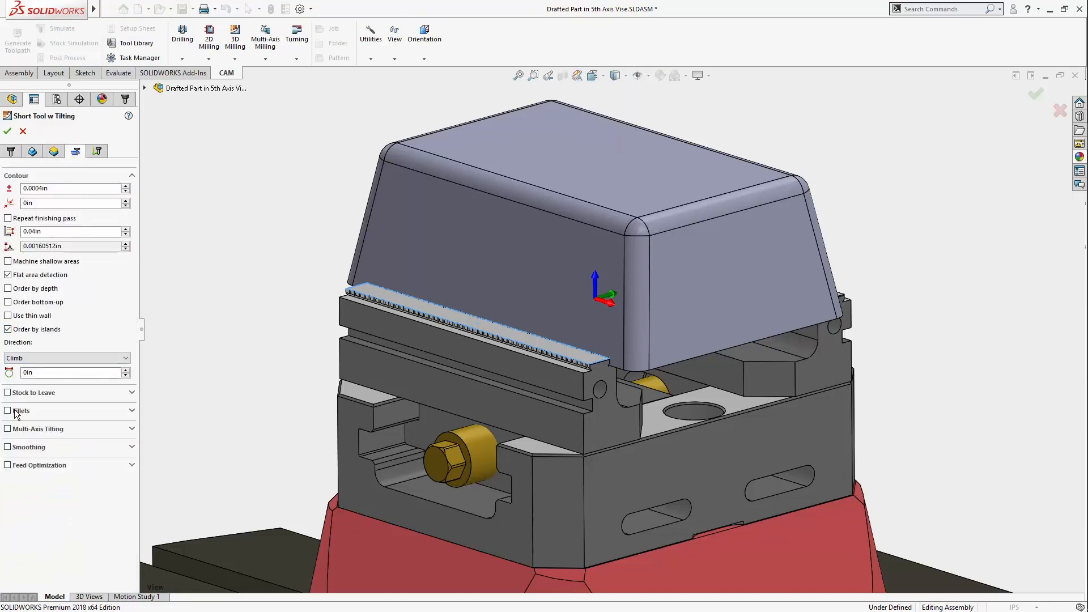
left_click(7, 429)
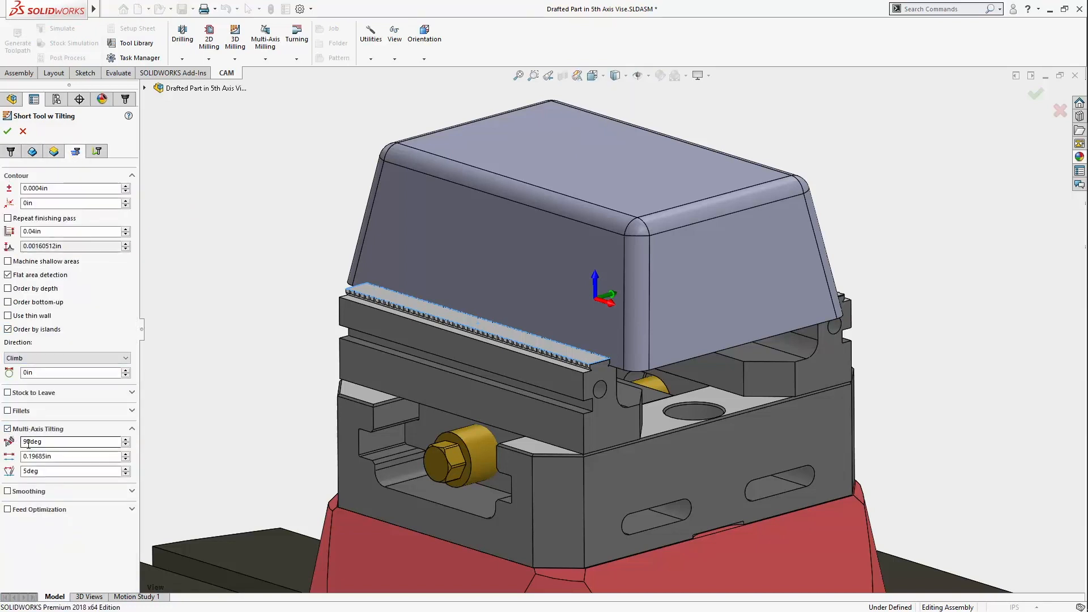
triple_click(66, 442)
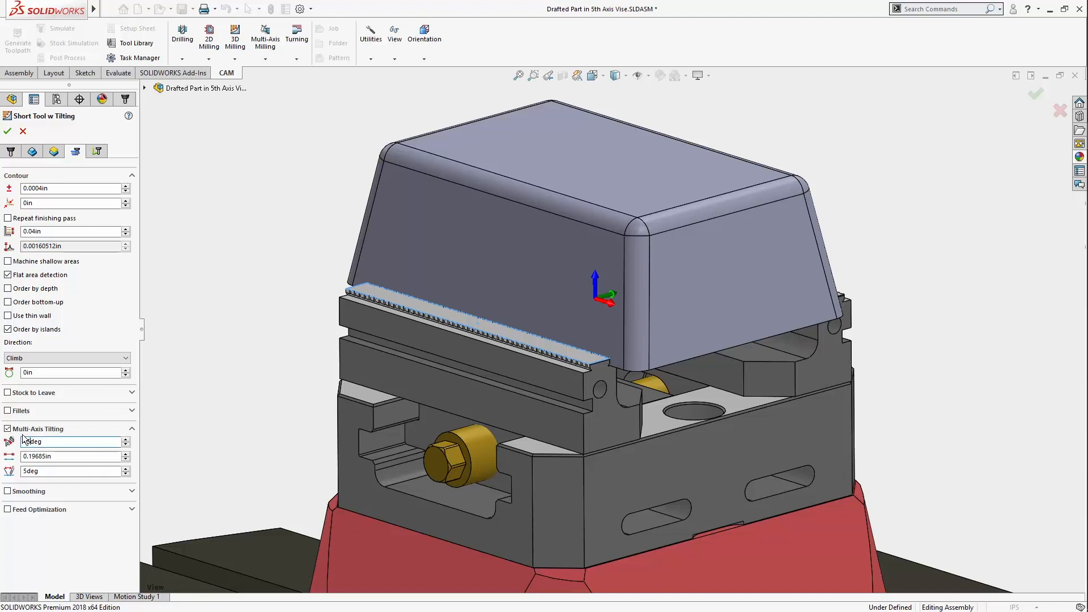
left_click(7, 131)
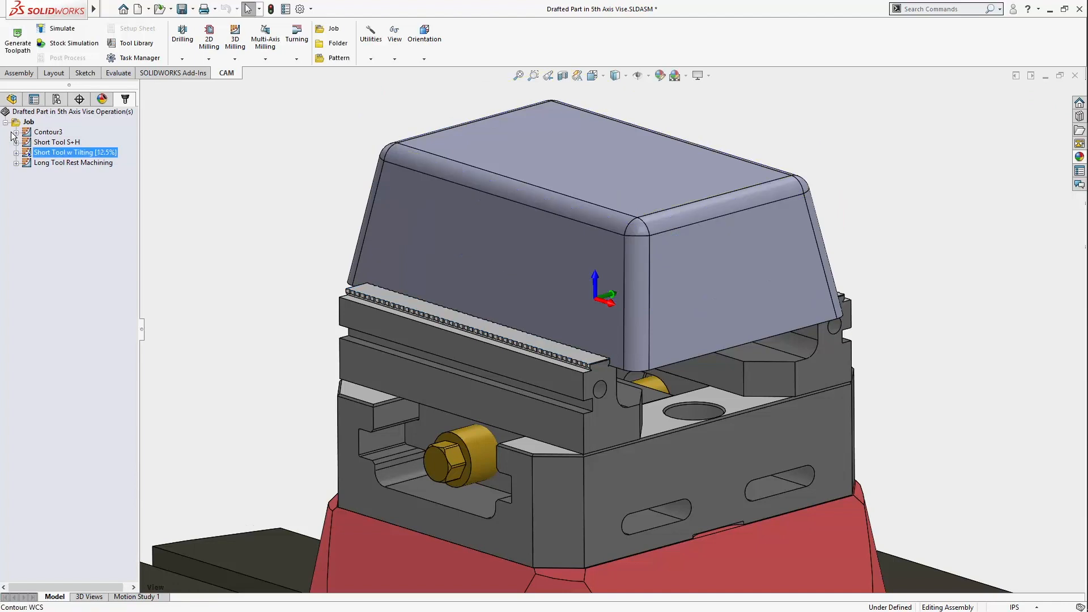
- Play the Short Tool w Tilting simulation, adjusting playback speed to watch the tool tilt
right_click(74, 152)
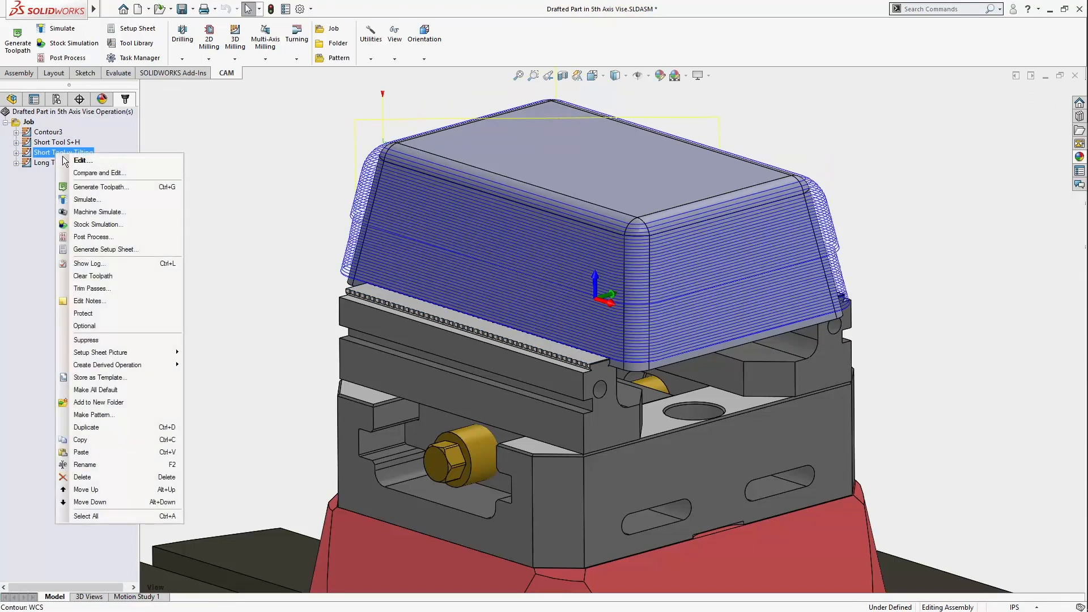
left_click(86, 200)
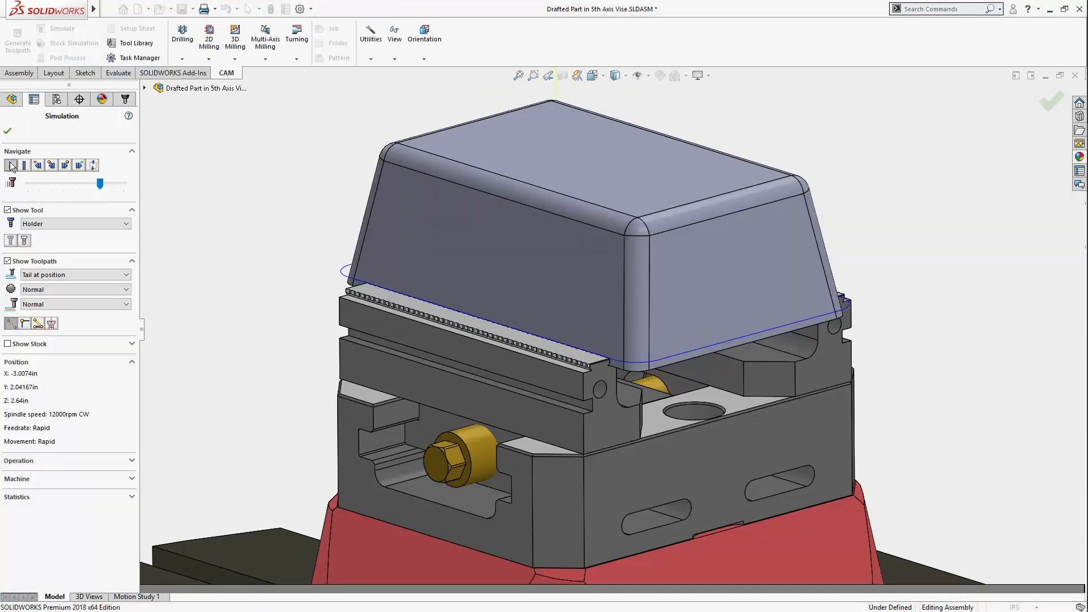
left_click(10, 165)
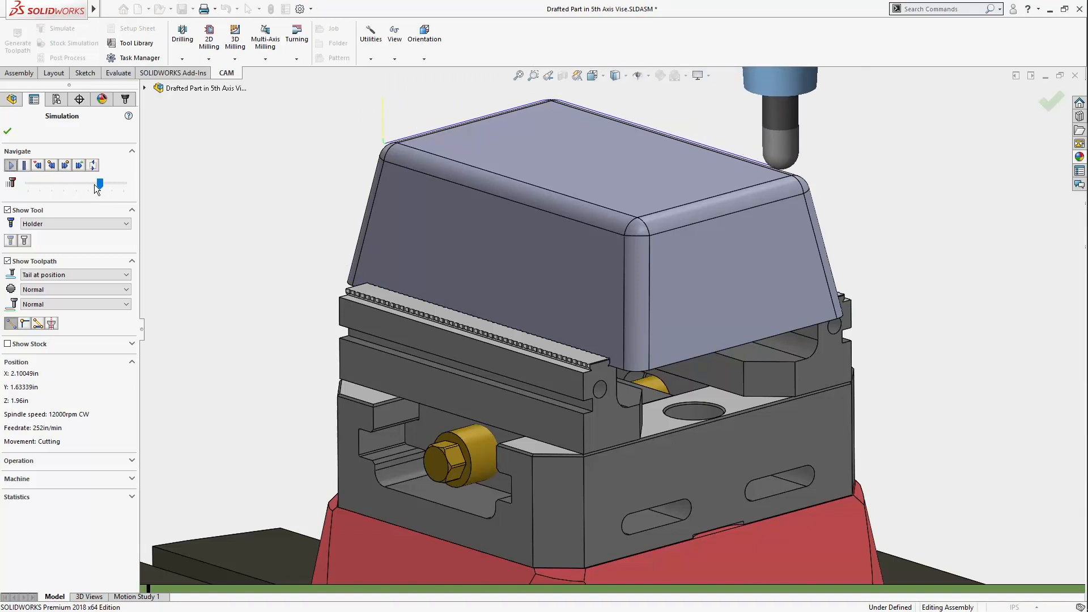
left_click_drag(100, 183, 114, 183)
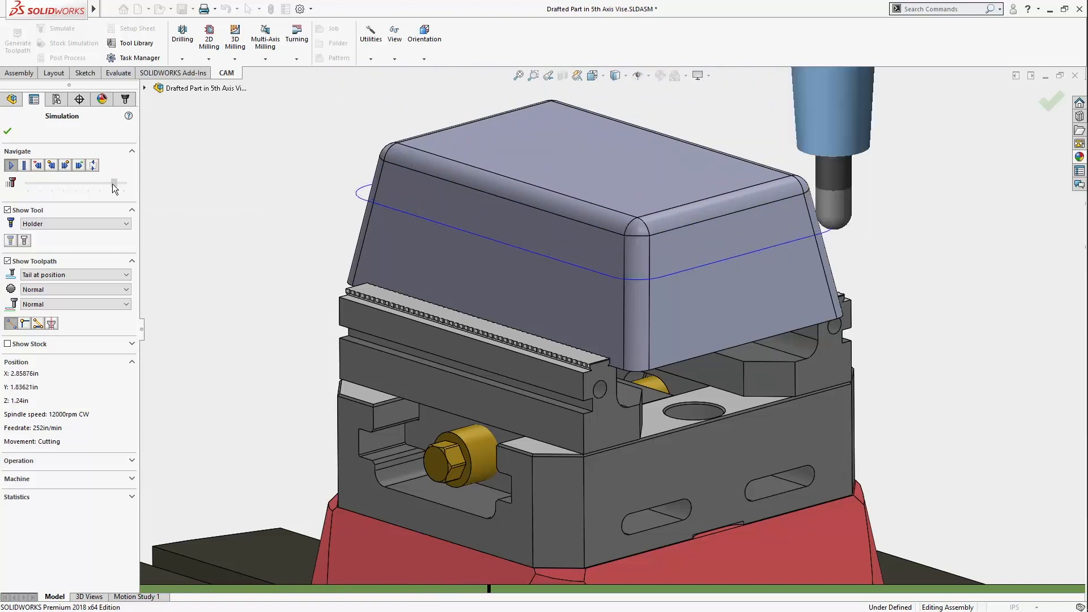
left_click_drag(115, 183, 108, 183)
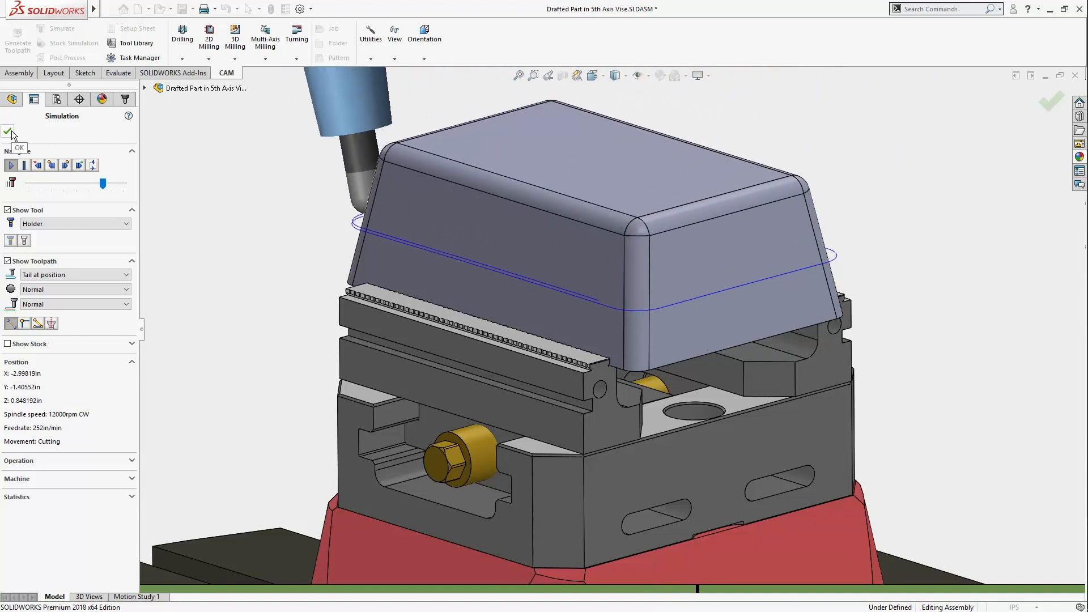
- Close the simulation once the tool has finished following the walls
left_click(10, 165)
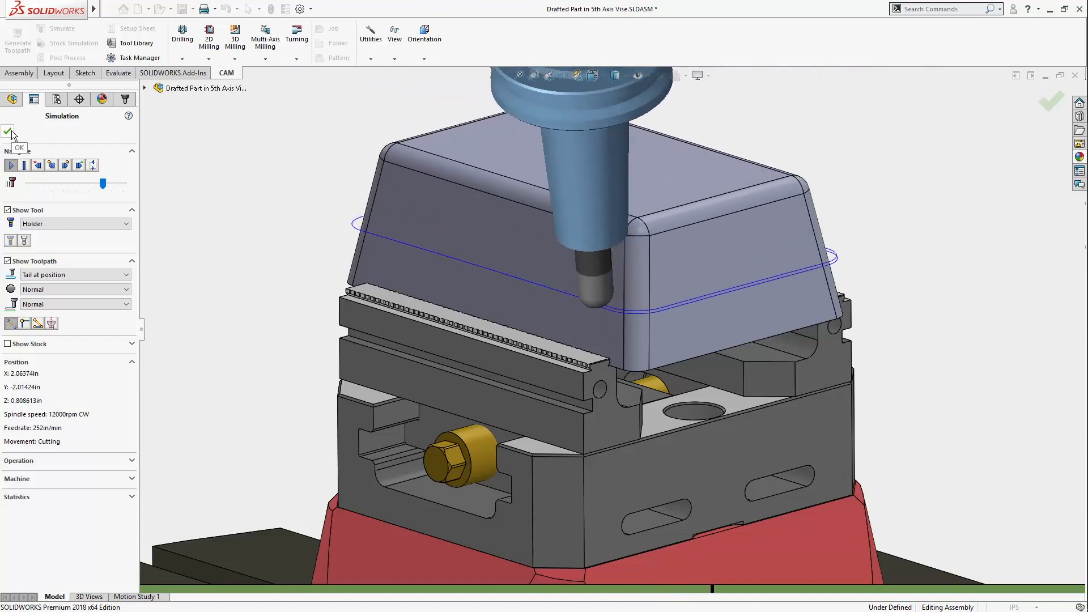
left_click(10, 165)
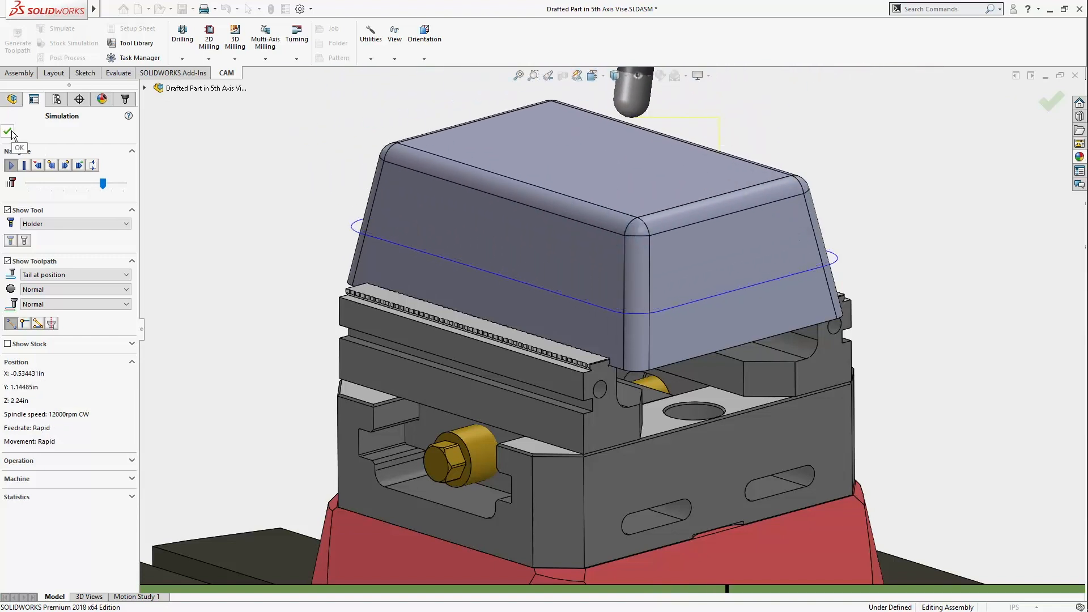
left_click(10, 165)
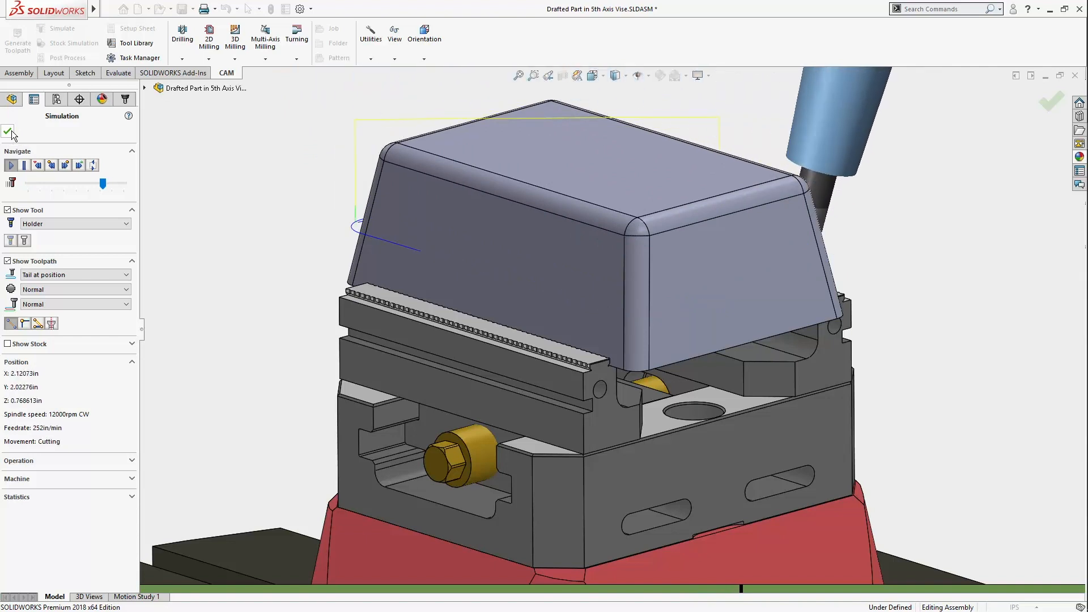